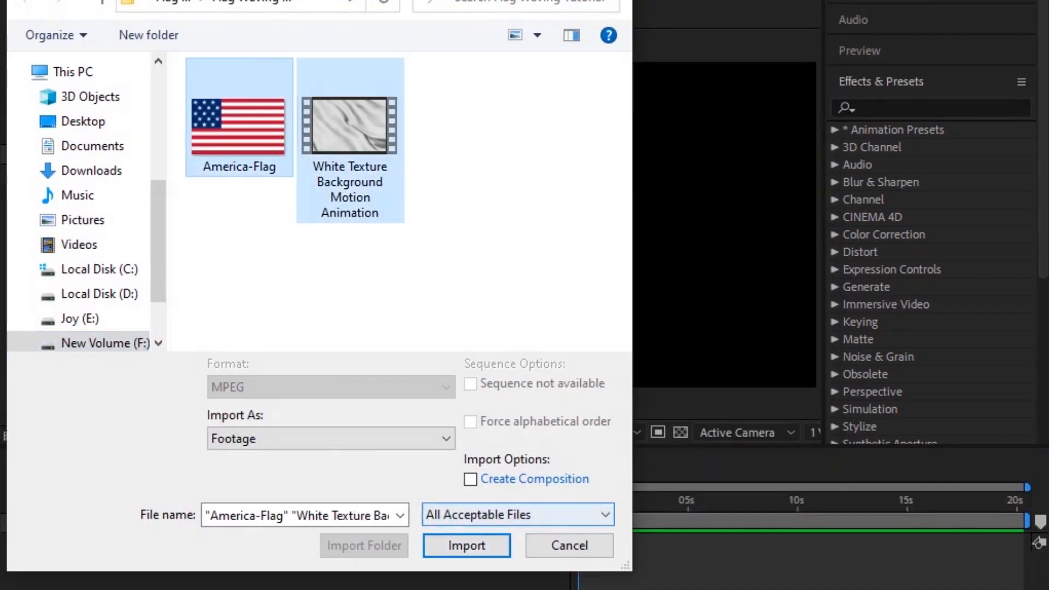
# - Import America-Flag and the White Texture Background Motion Animation into the project
pyautogui.click(467, 546)
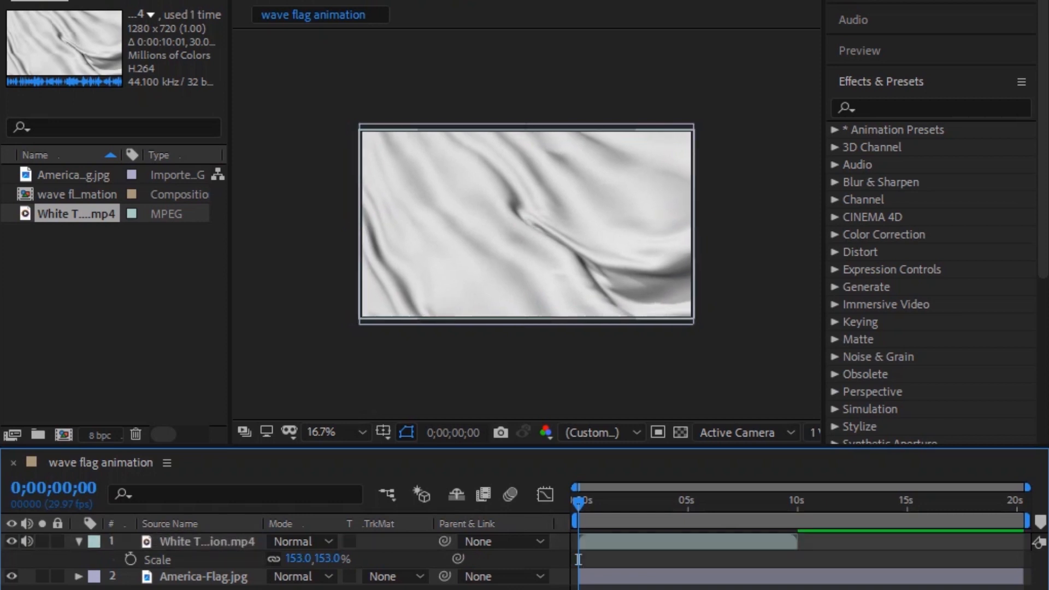
# - Set the White Texture layer's blending mode to Linear Burn and start searching for displacement effects
pyautogui.click(300, 542)
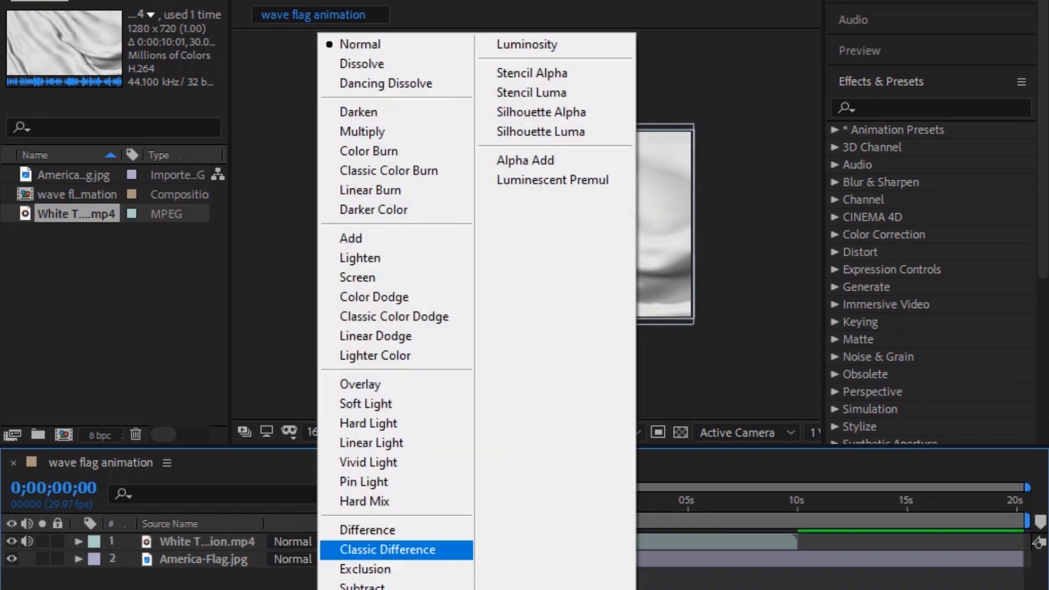
pyautogui.moveTo(359, 258)
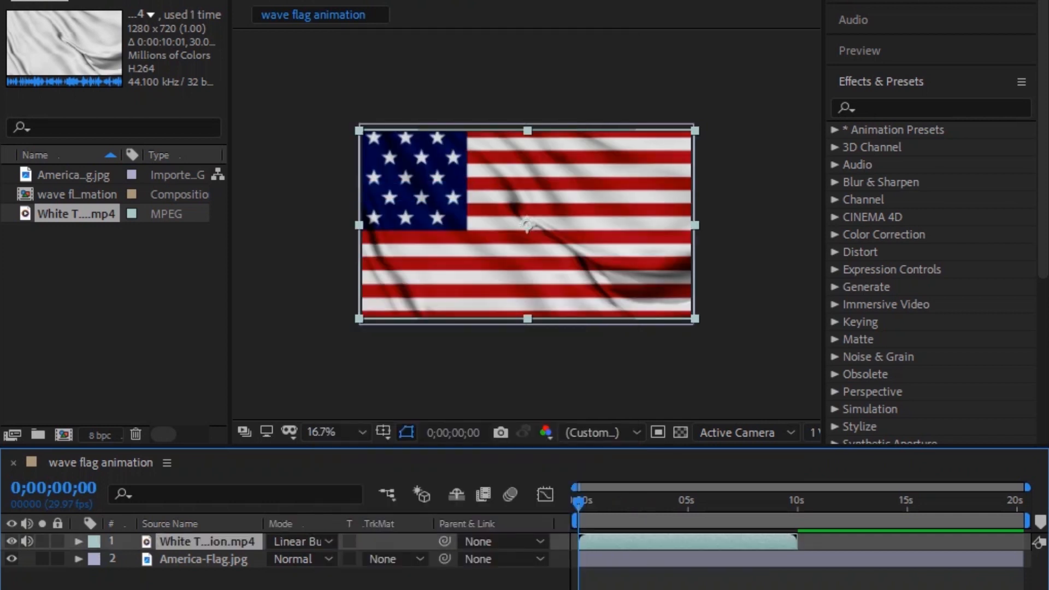
pyautogui.write('Displace')
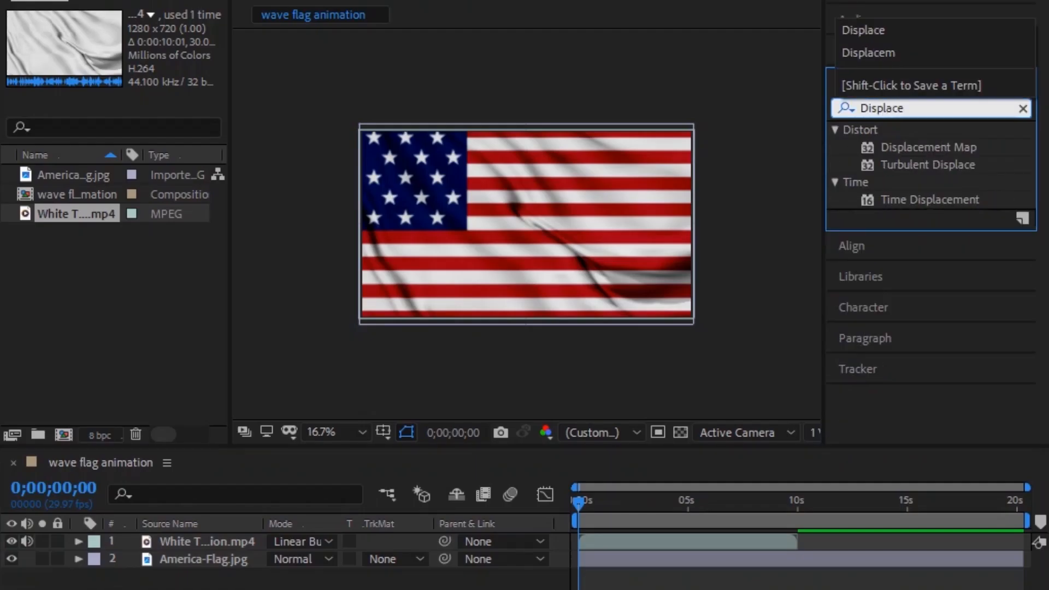
# - Apply Distort > Displacement Map to the texture layer and clear the effects search
pyautogui.doubleClick(931, 146)
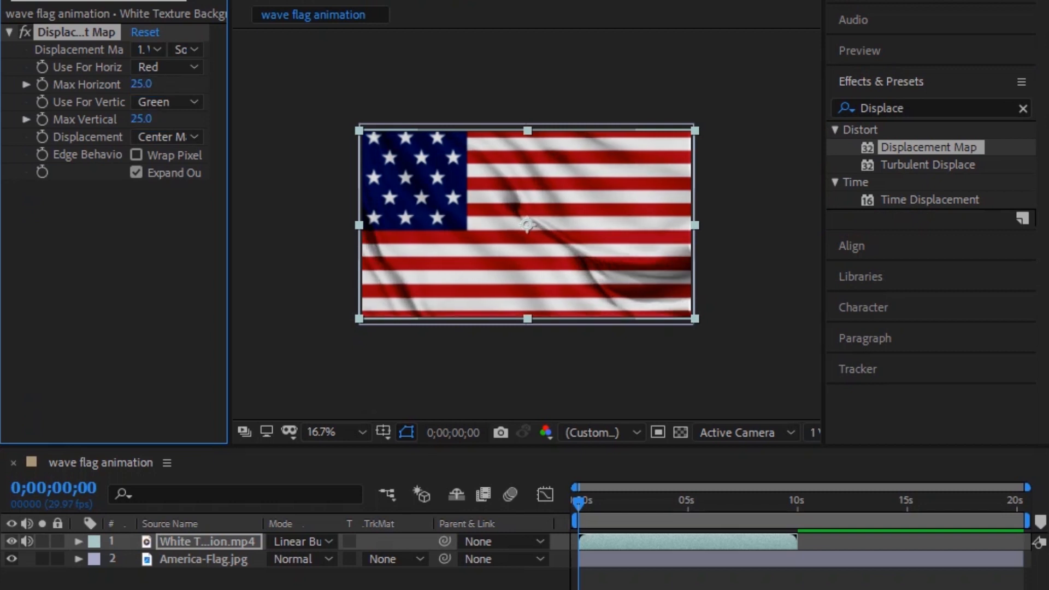
pyautogui.click(1023, 108)
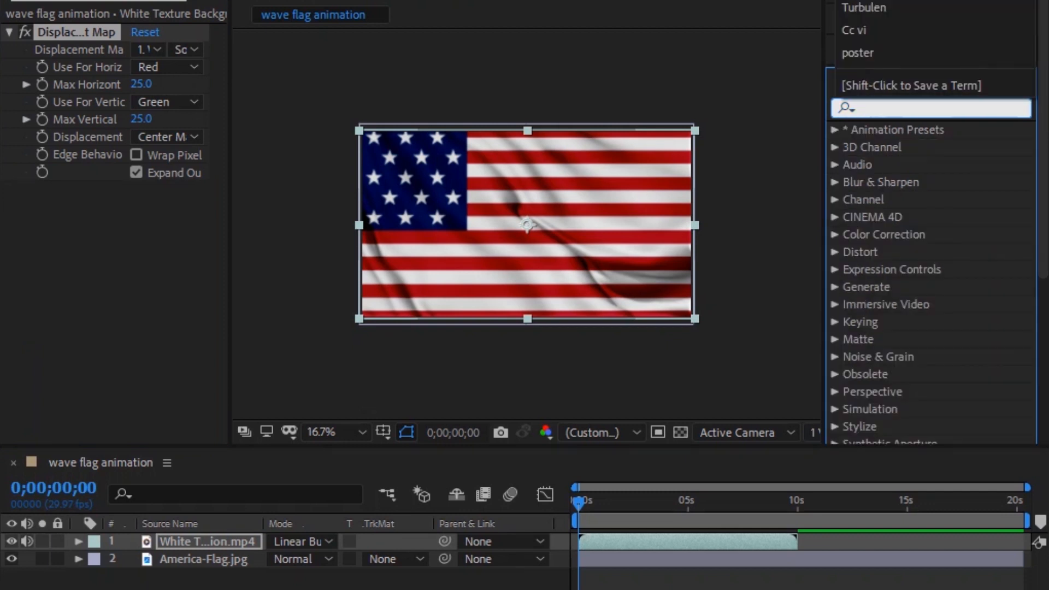
# - Apply Blur & Sharpen > Fast Box Blur (radius 5, 3 iterations) to the texture layer
pyautogui.write('Fast')
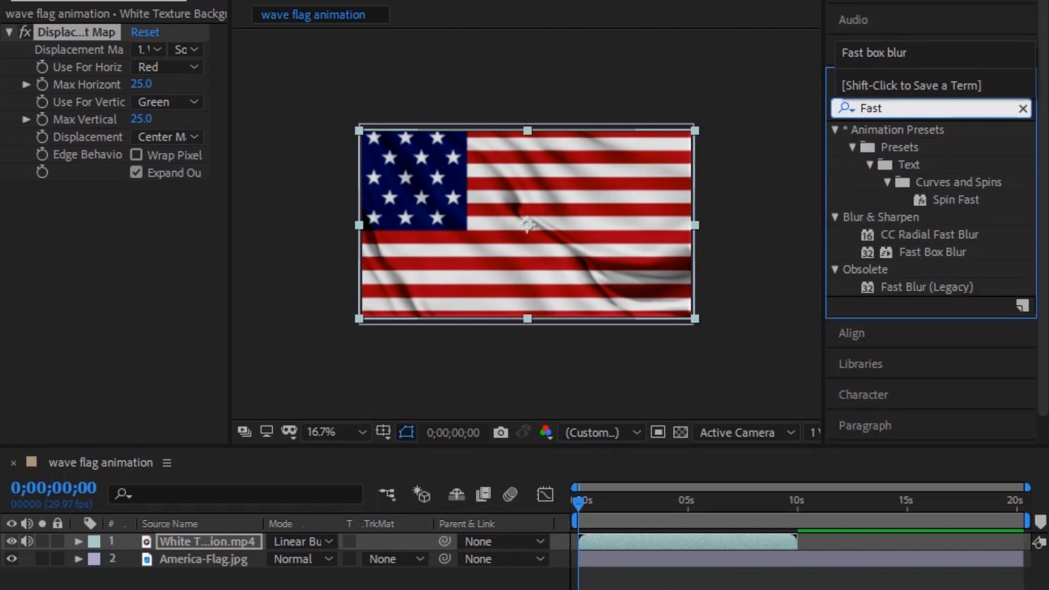
pyautogui.doubleClick(931, 252)
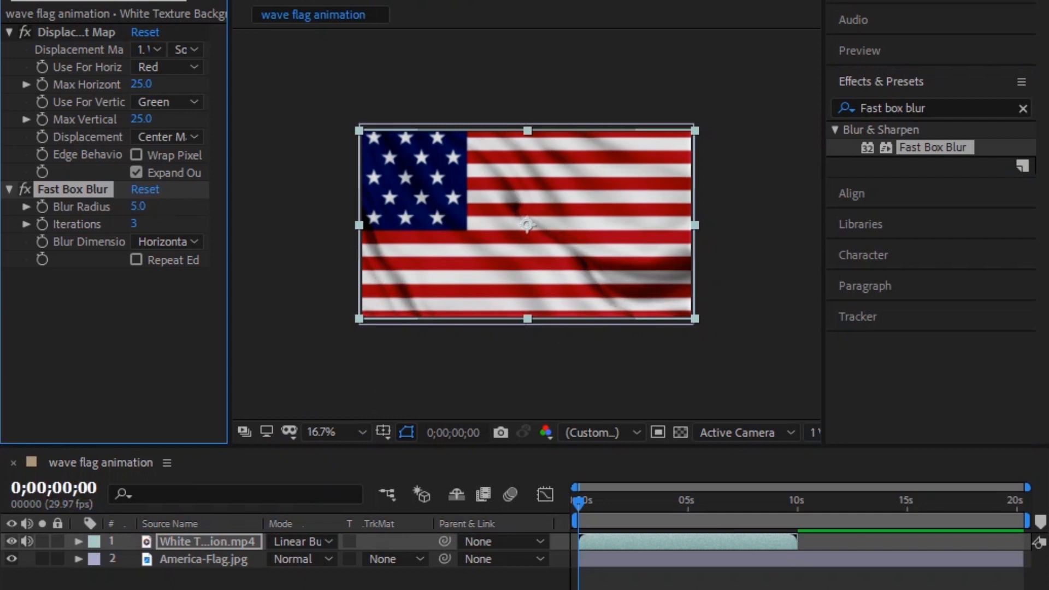
pyautogui.click(1023, 108)
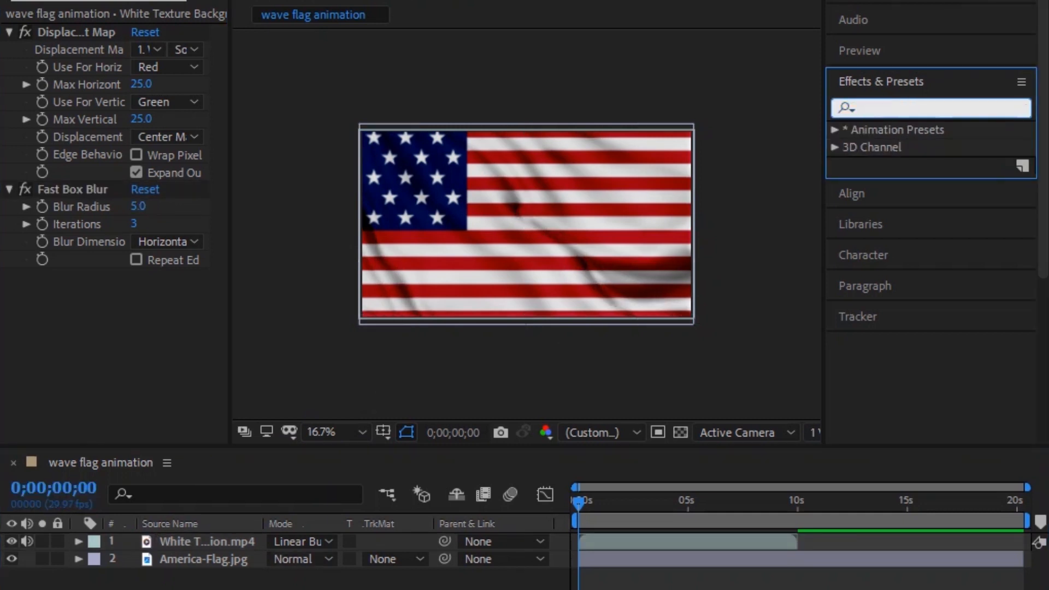
# - Apply Wave Warp to America-Flag.jpg with Wave Height 4, Wave Width 85, Pinning Left Edge
pyautogui.write('Wave')
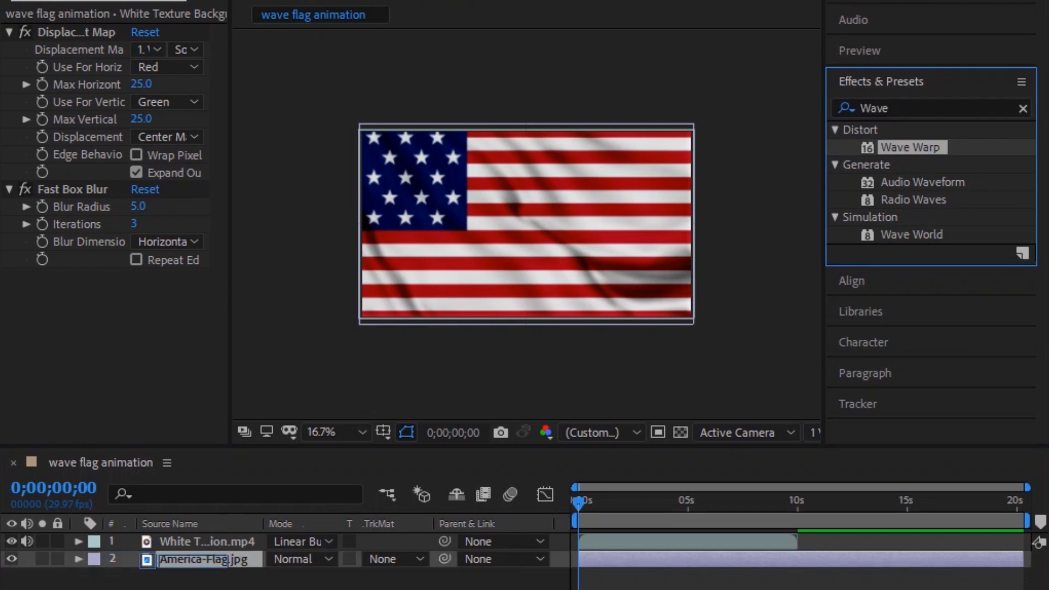
pyautogui.doubleClick(910, 147)
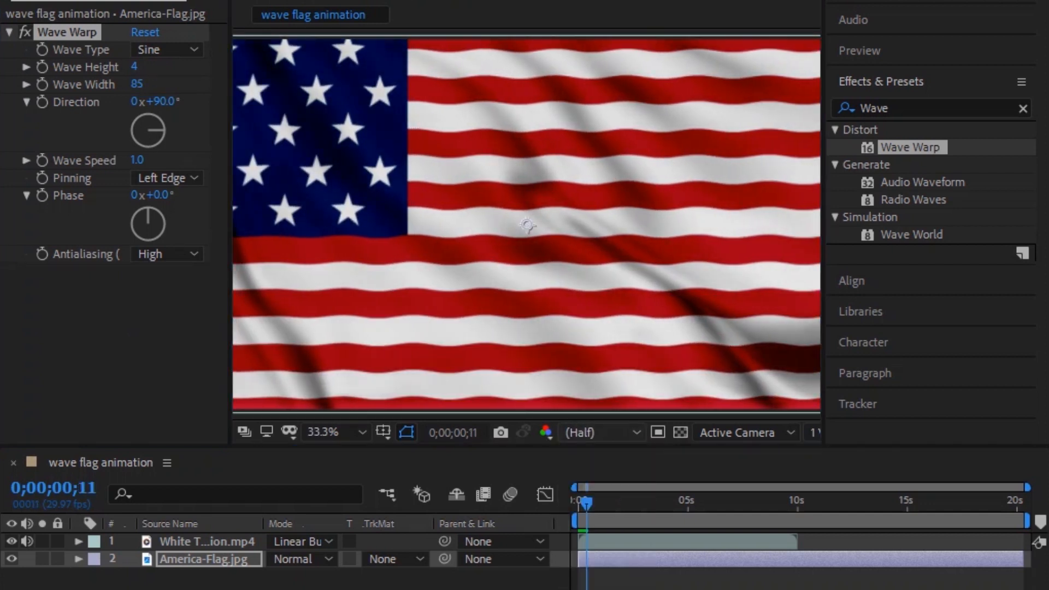
pyautogui.click(357, 431)
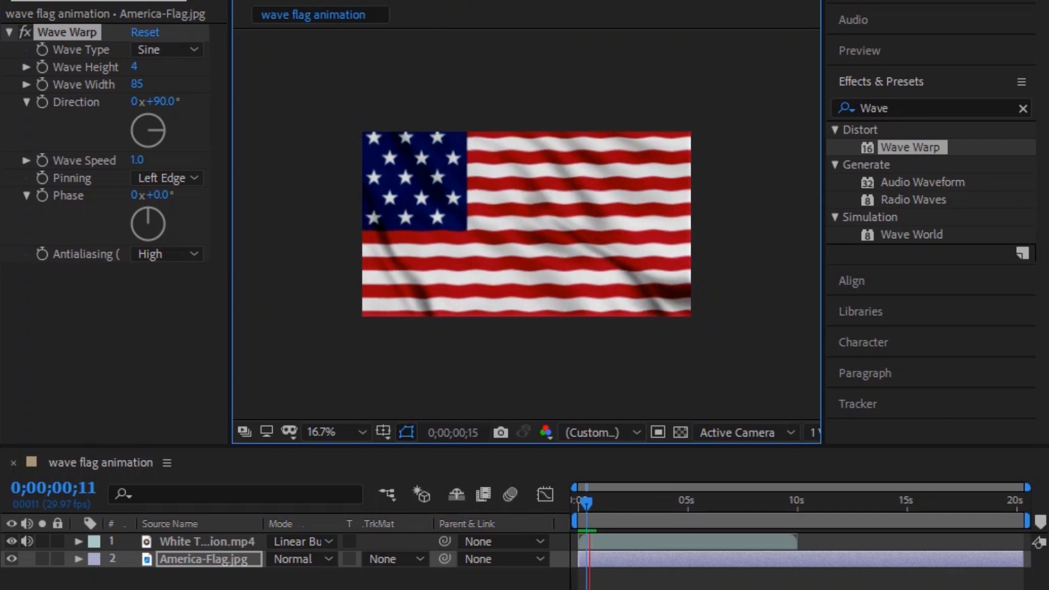